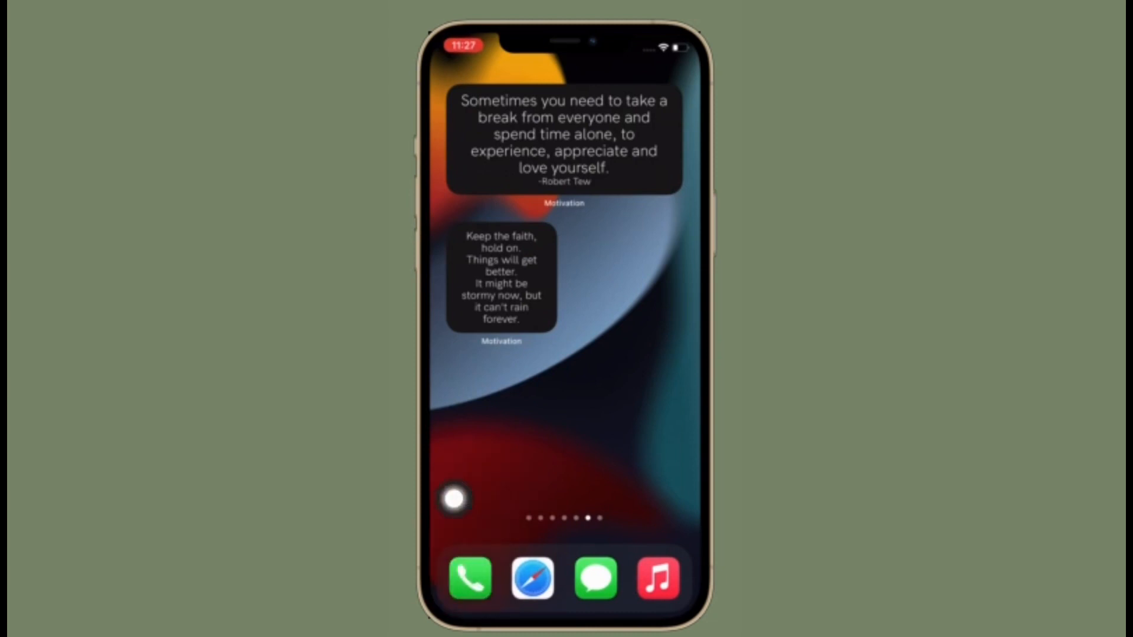
Capture a screenshot of the Home Screen page with the music and podcast widgets
scroll("left", 3)
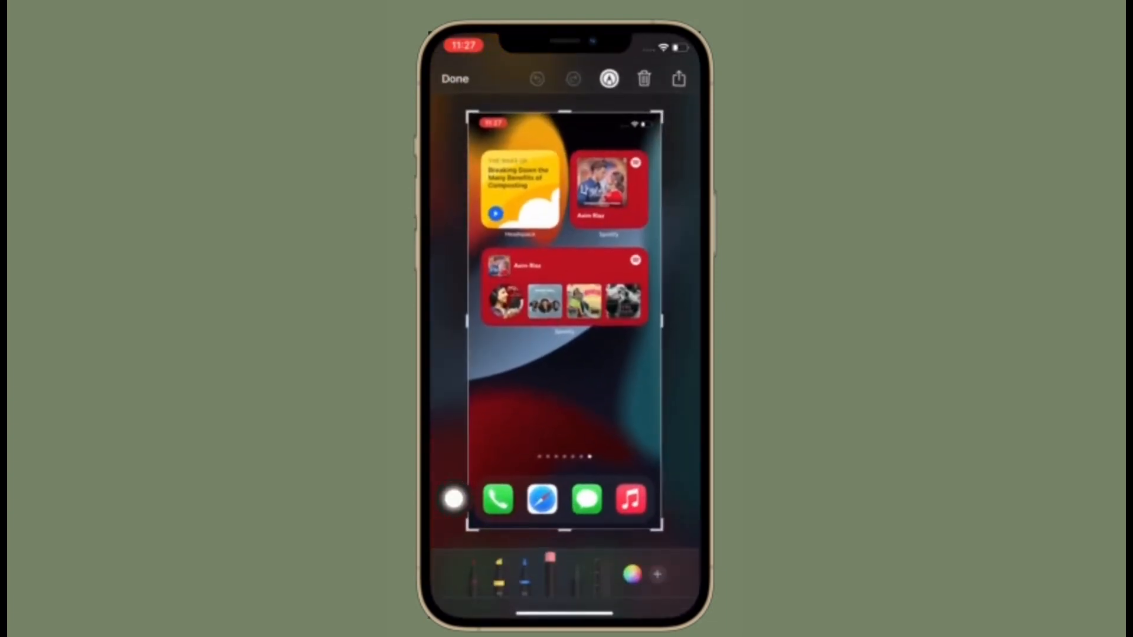
Leave the screenshot markup editor, landing on the 360 Reader YouTube channel intro
left_click(678, 78)
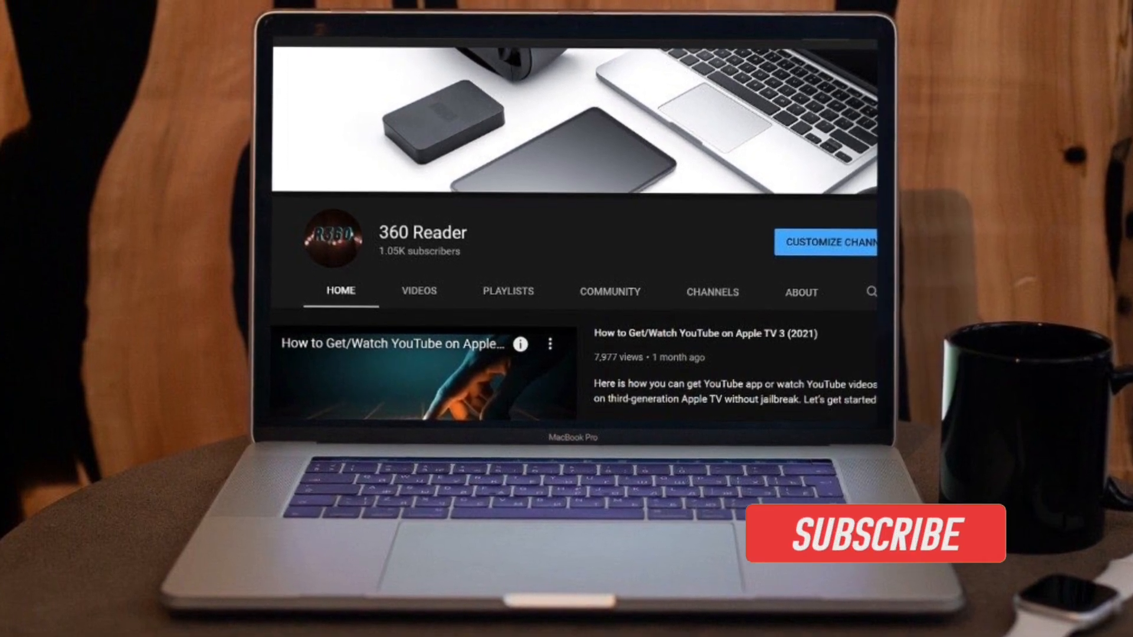
Move from the YouTube channel intro to the iPhone Settings main list
left_click(873, 533)
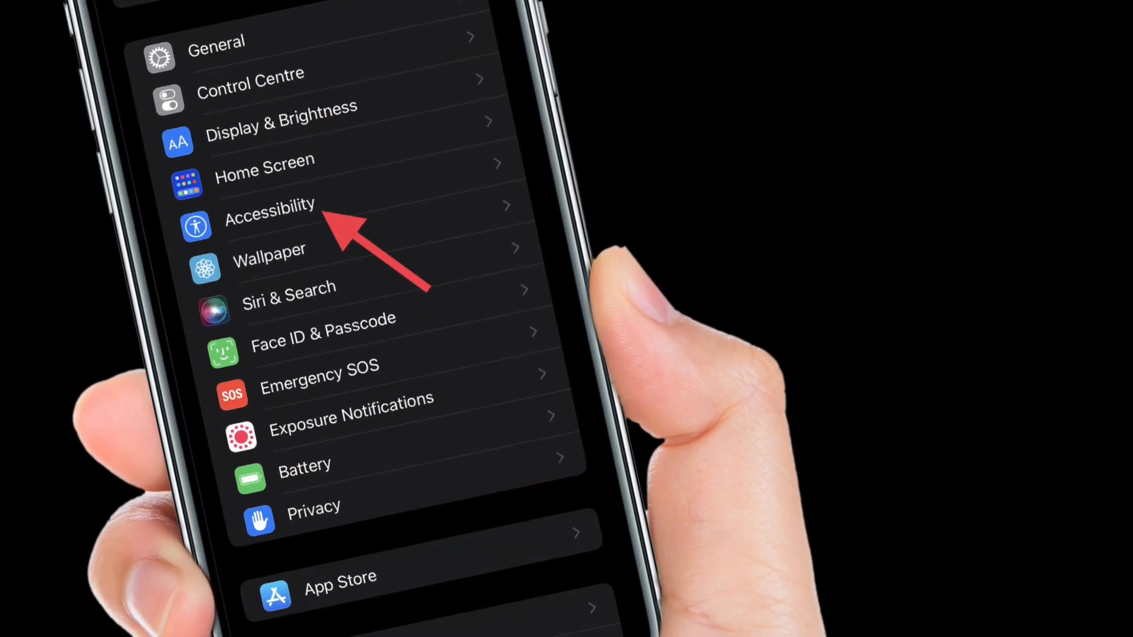
Reach Accessibility > Touch > AssistiveTouch and switch AssistiveTouch on
left_click(269, 204)
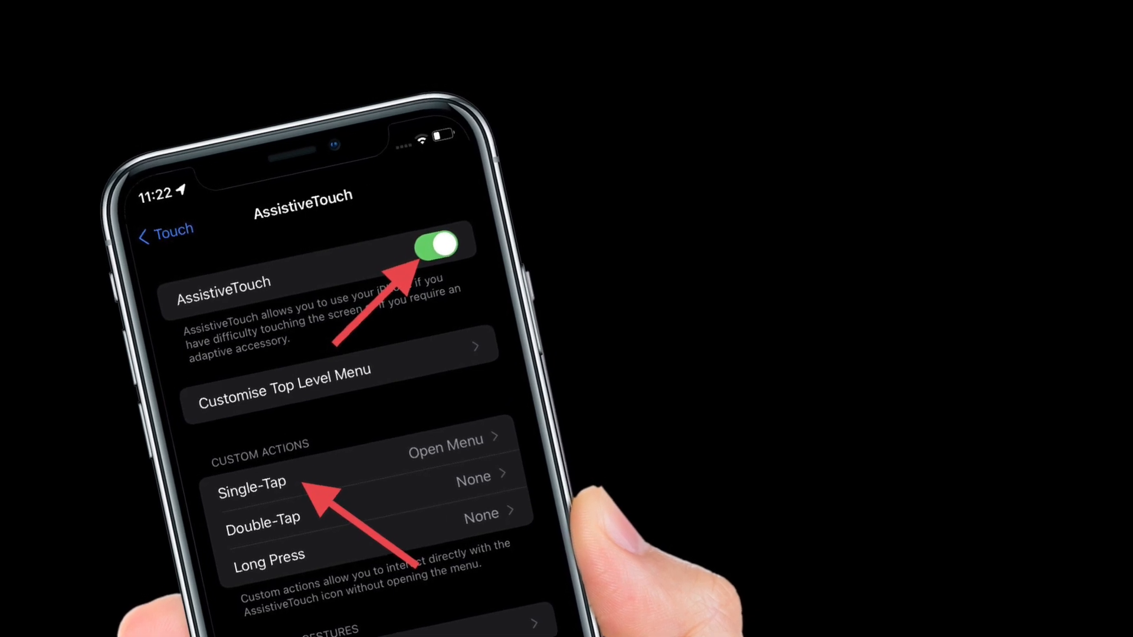
Set Single-Tap to Screenshot, capture one with the floating button, and dismiss its preview
left_click(274, 480)
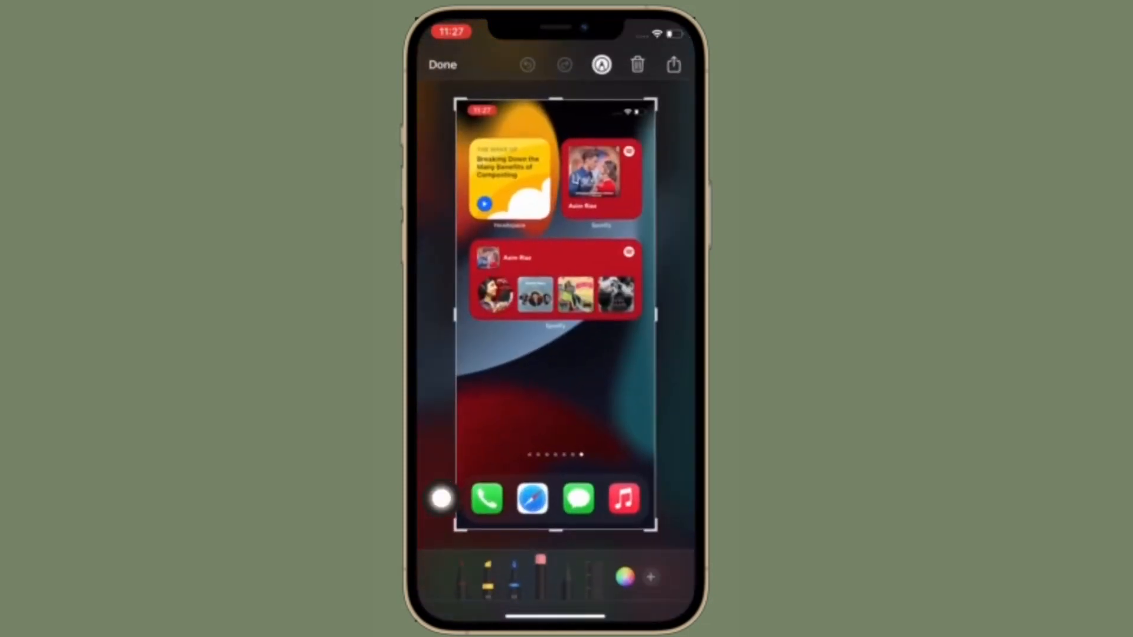
left_click(442, 65)
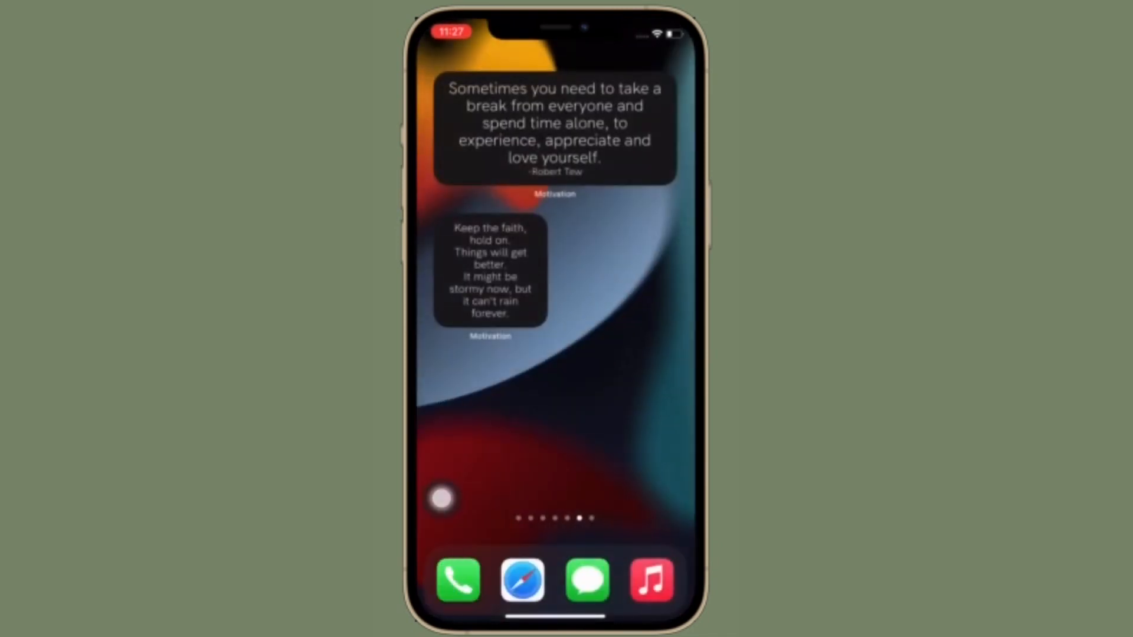